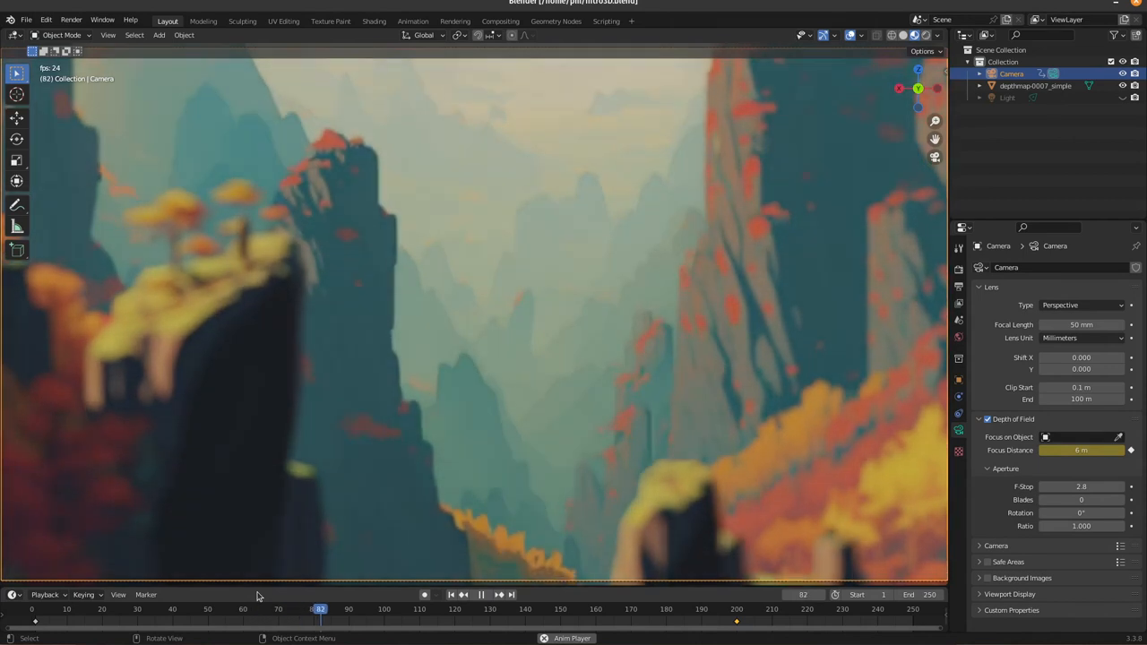
- Play and stop a preview of the camera flying through the depth-of-field canyon scene
{"action": "left_click", "coordinate": [480, 595]}
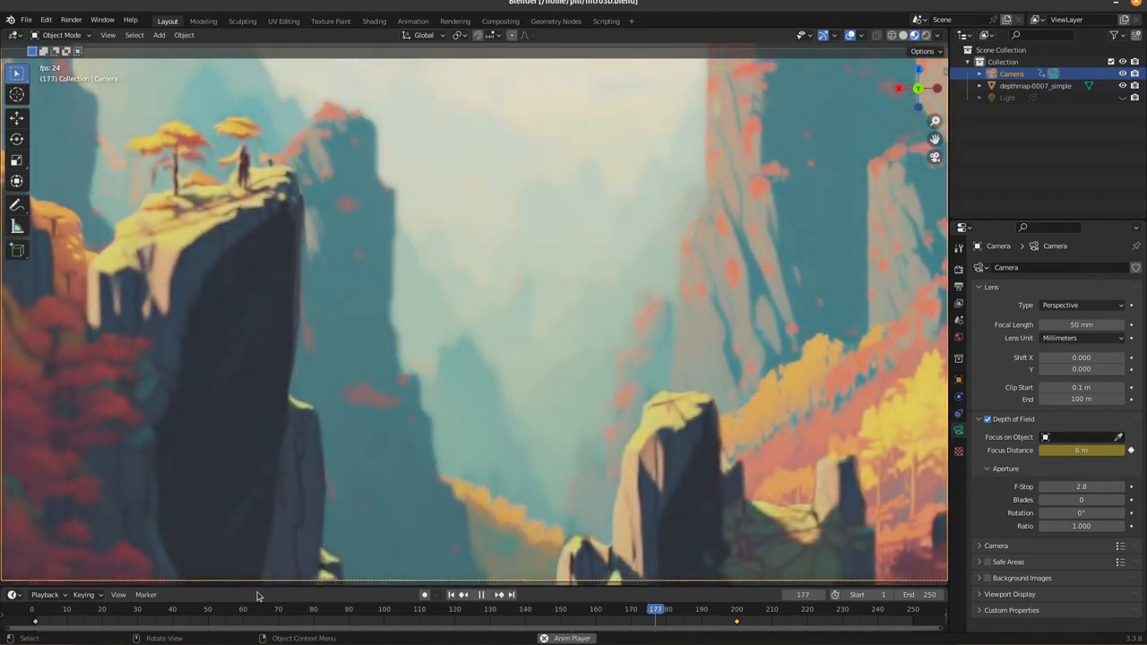
{"action": "left_click", "coordinate": [480, 595]}
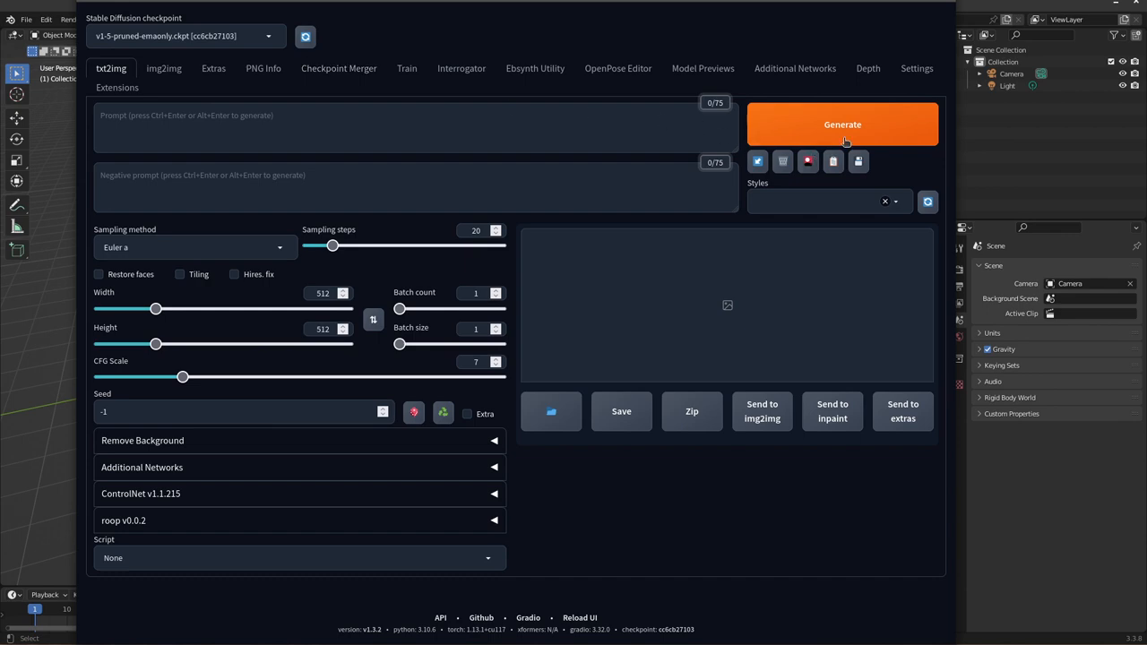
{"action": "mouse_move", "coordinate": [118, 86]}
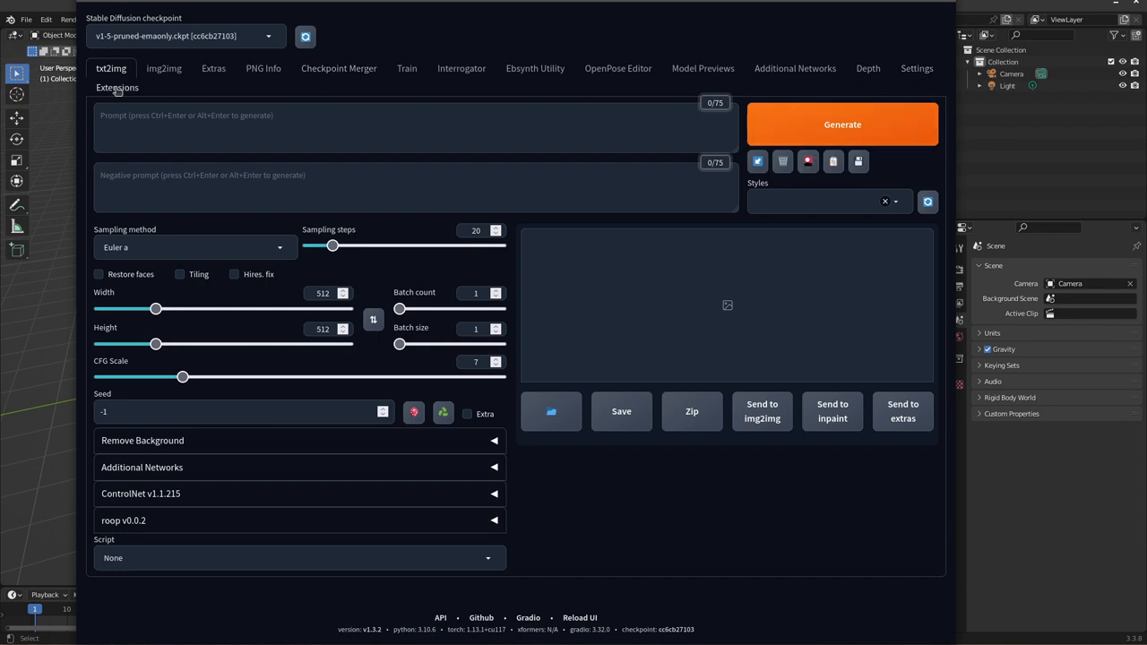
- Confirm stable-diffusion-webui-depthmap-script is installed, then switch to the Depth page
{"action": "left_click", "coordinate": [118, 86]}
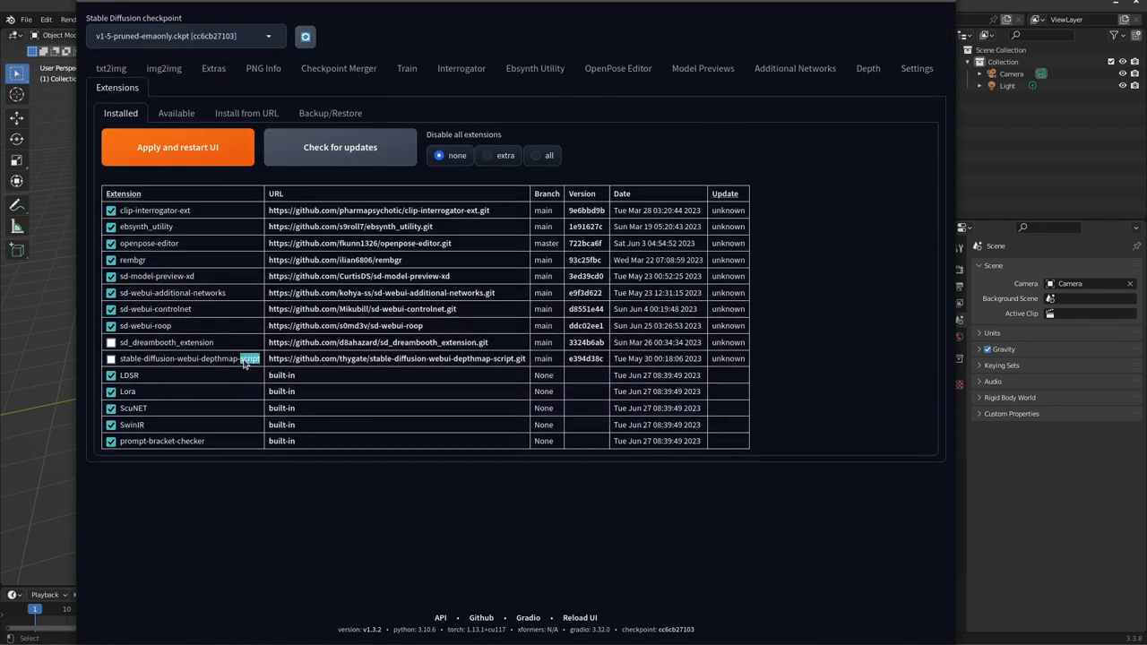
{"action": "double_click", "coordinate": [179, 358]}
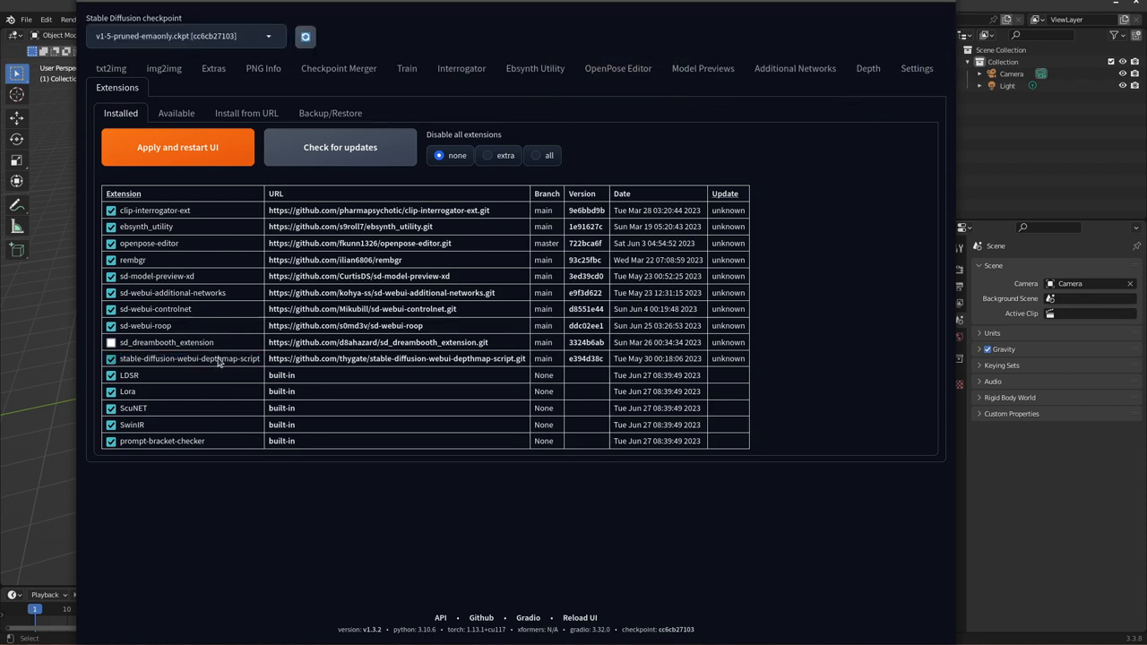
{"action": "left_click", "coordinate": [867, 68]}
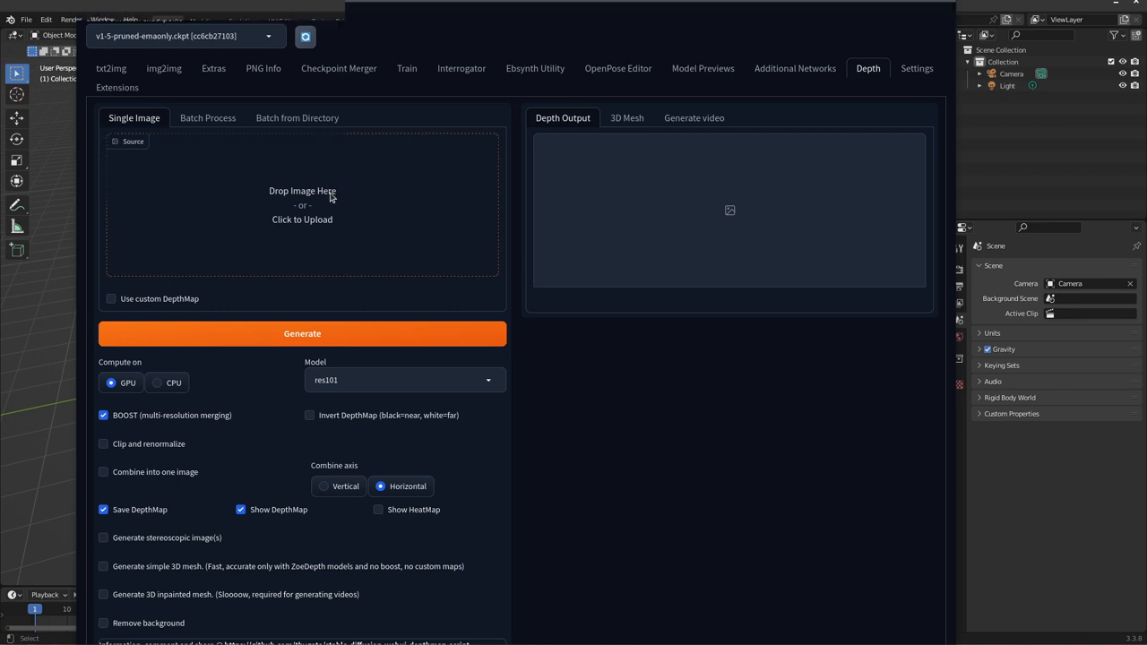
- Load the canyon painting, disable BOOST, choose zoedepth_k (outdoor) and enable simple 3D mesh output
{"action": "left_click", "coordinate": [301, 206]}
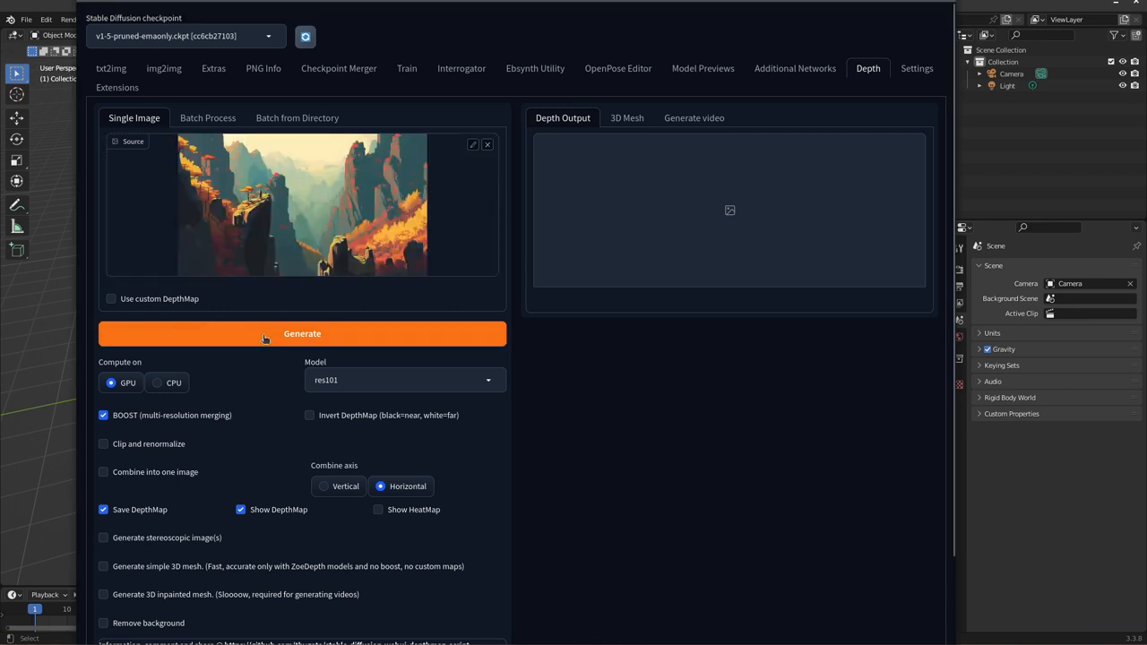
{"action": "mouse_move", "coordinate": [188, 421]}
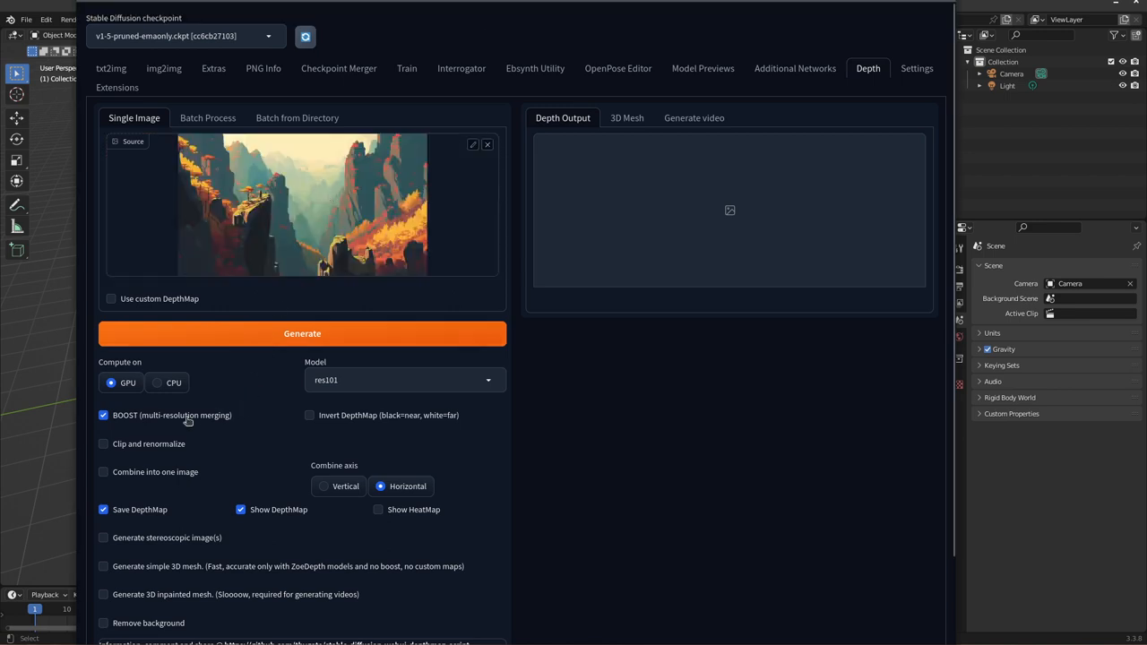
{"action": "left_click", "coordinate": [104, 415]}
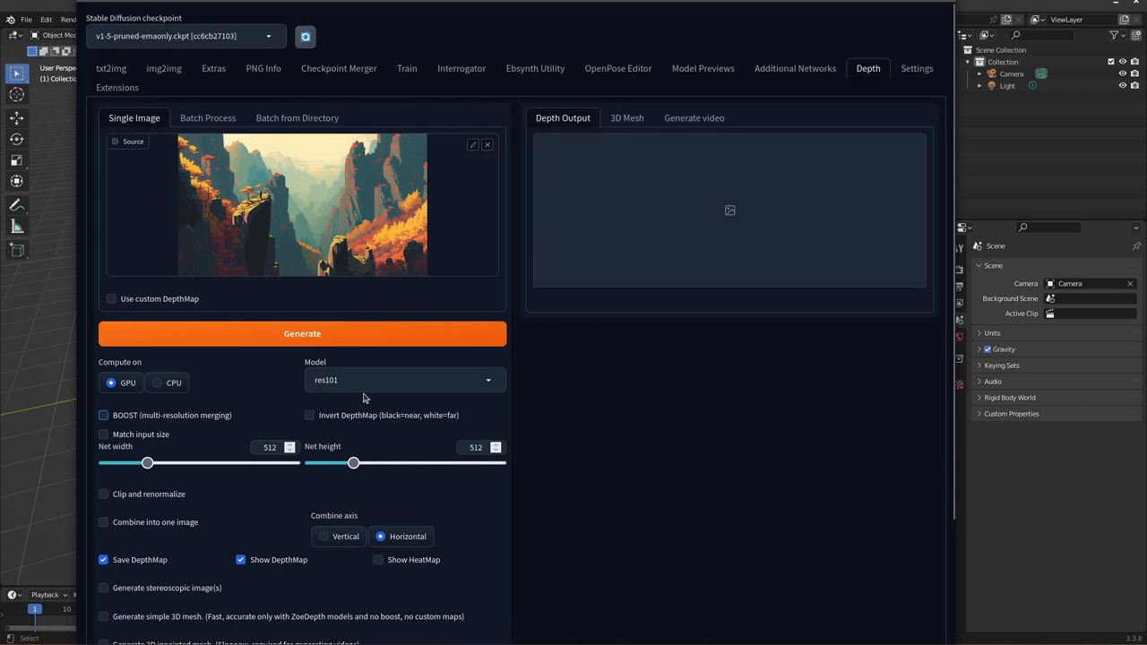
{"action": "left_click", "coordinate": [405, 380]}
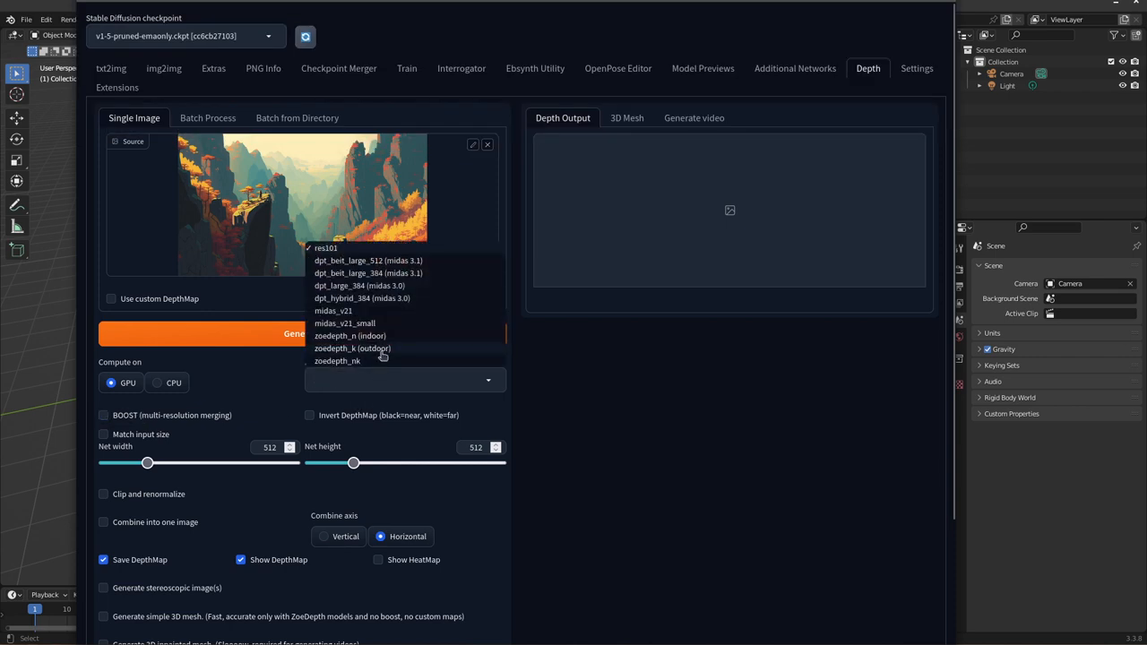
{"action": "left_click", "coordinate": [352, 347]}
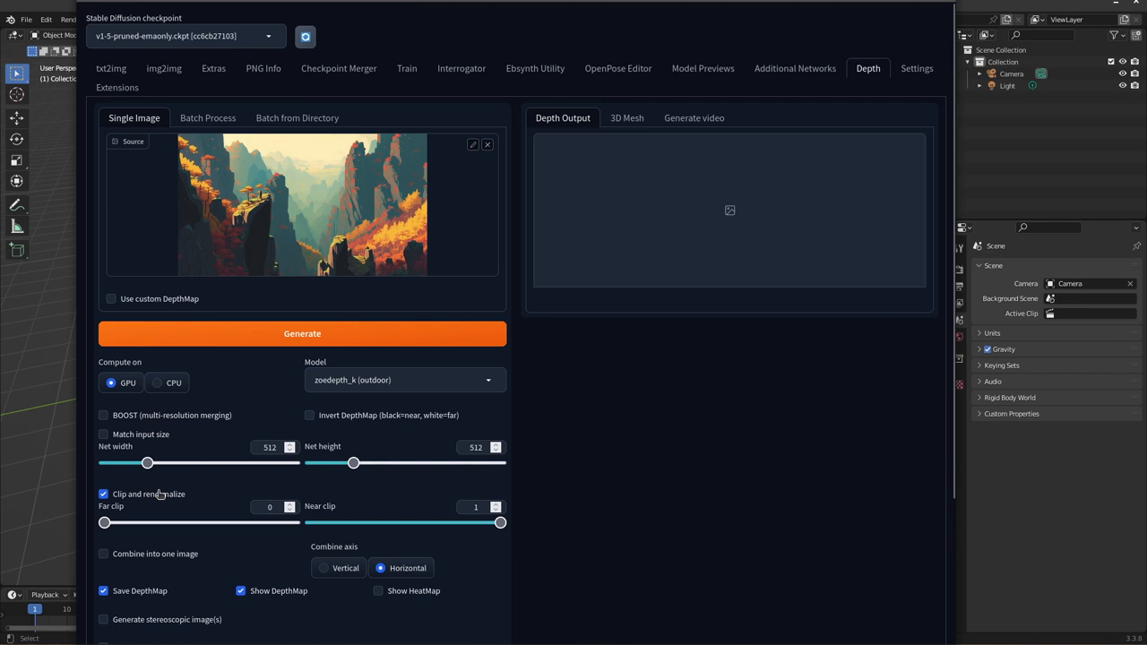
{"action": "scroll", "scroll_direction": "down", "scroll_amount": 3}
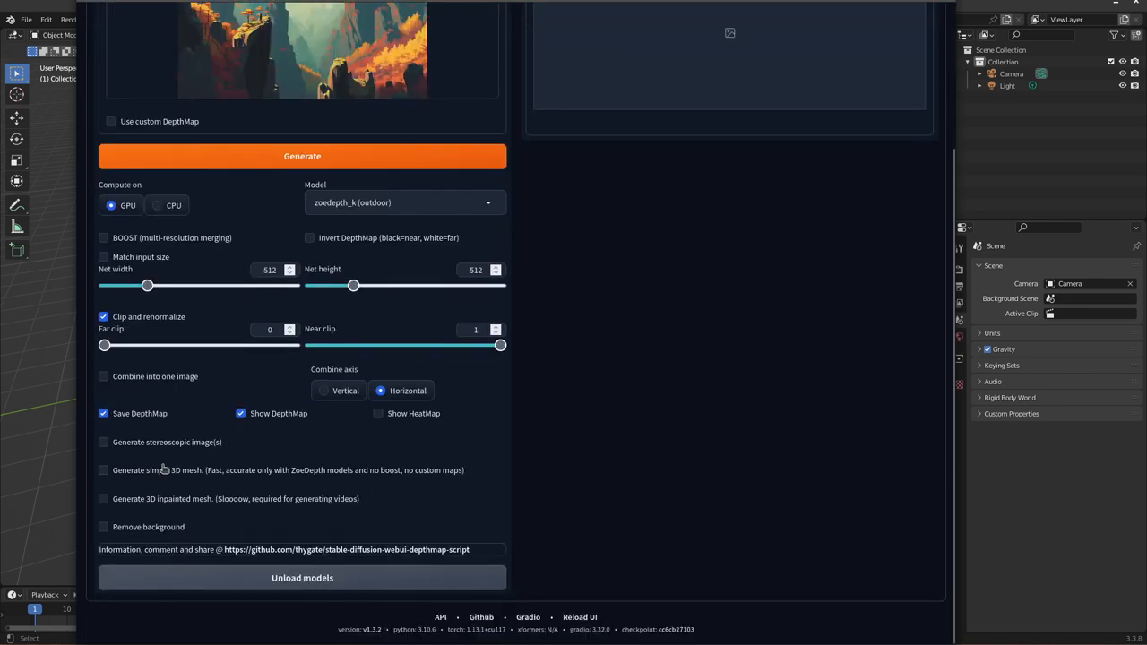
{"action": "left_click", "coordinate": [103, 470]}
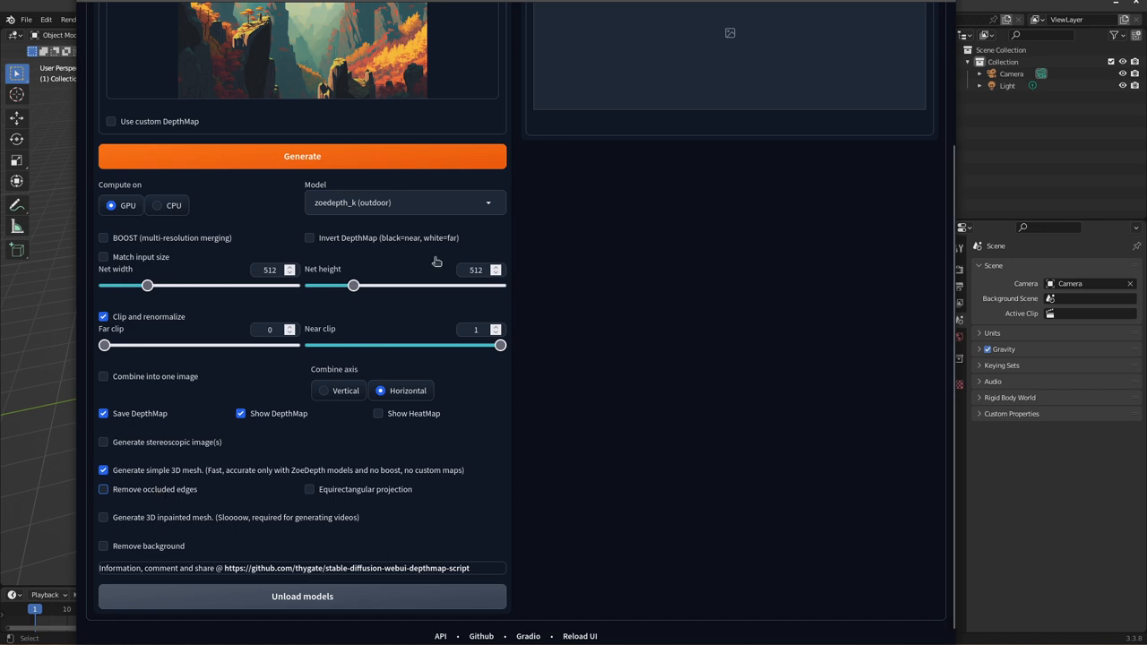
{"action": "scroll", "scroll_direction": "up", "scroll_amount": 3}
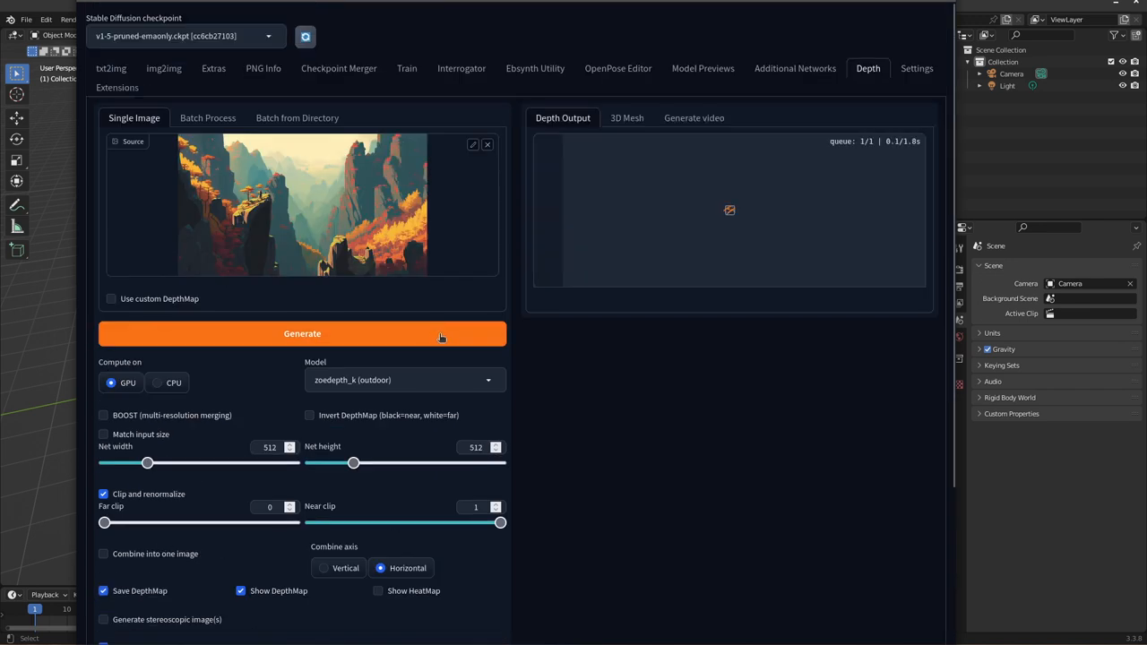
- Generate the depth map and simple 3D mesh from the canyon painting
{"action": "left_click", "coordinate": [301, 333]}
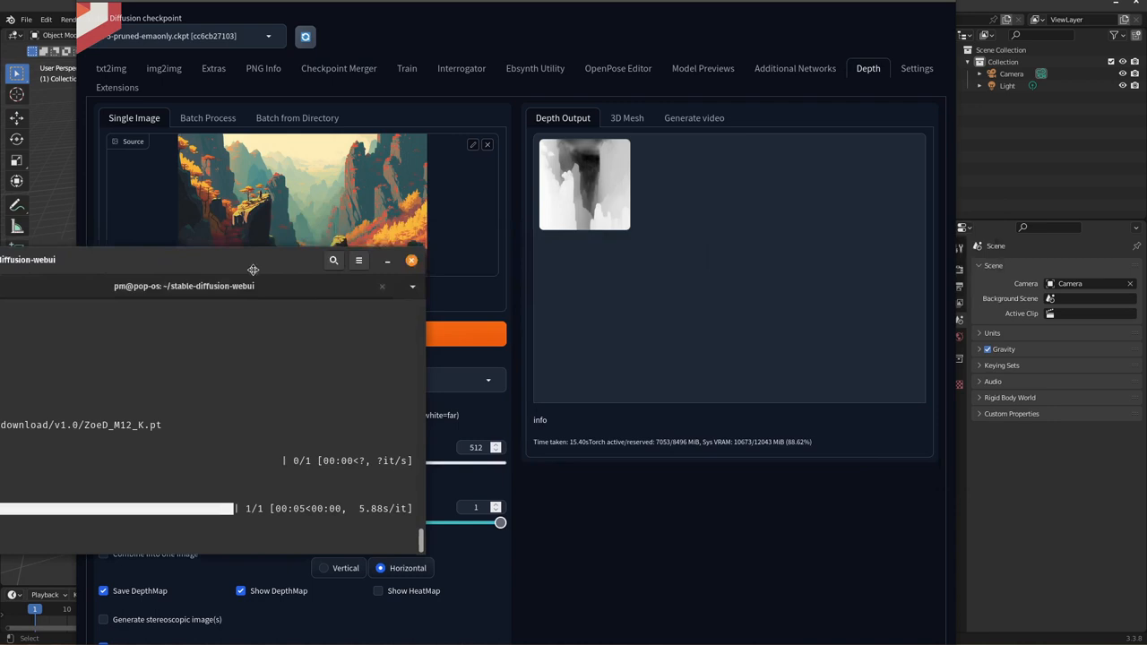
{"action": "left_click", "coordinate": [584, 185]}
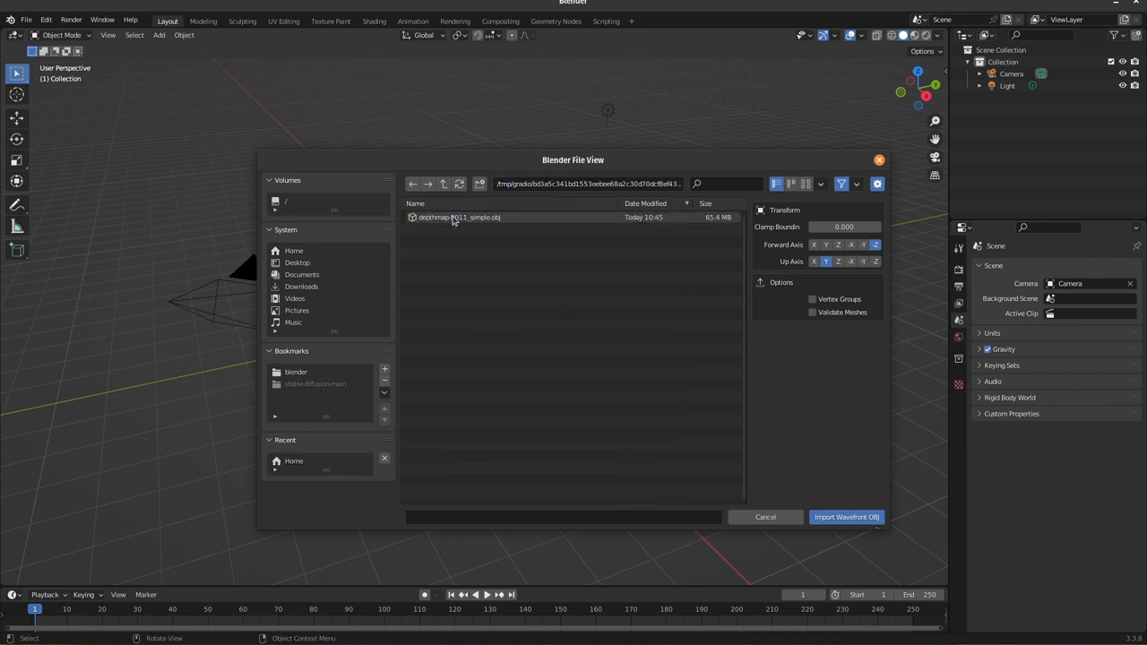
- Import the simple depthmap Wavefront OBJ and orbit to view it in front of the camera
{"action": "left_click", "coordinate": [845, 516]}
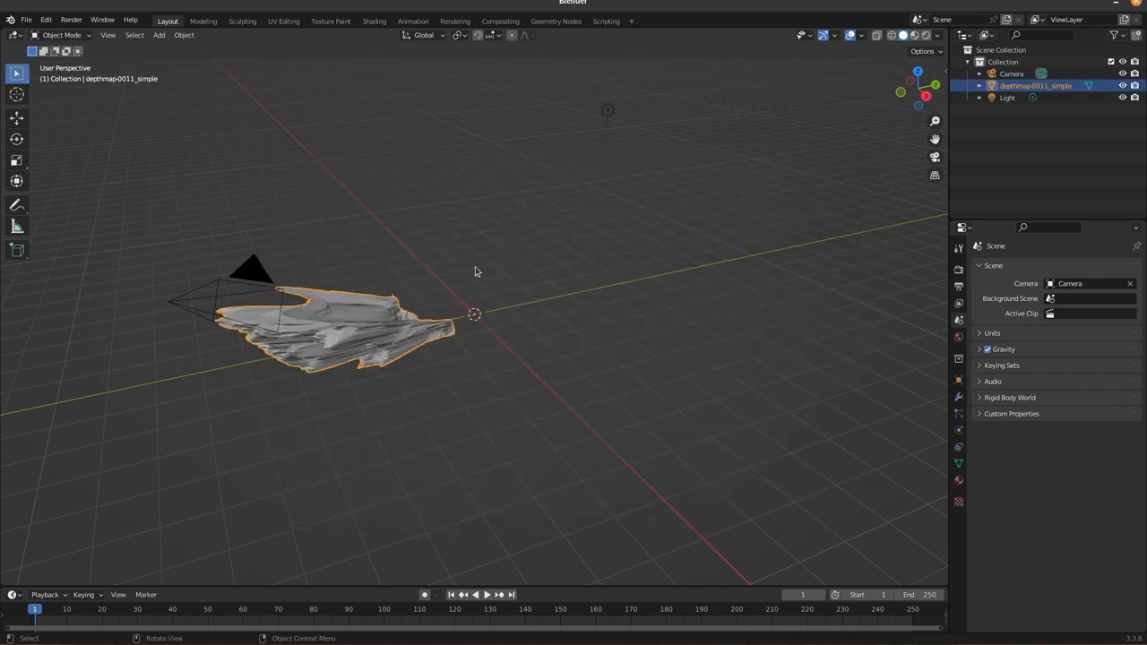
{"action": "left_click_drag", "start_coordinate": [474, 272], "coordinate": [365, 370]}
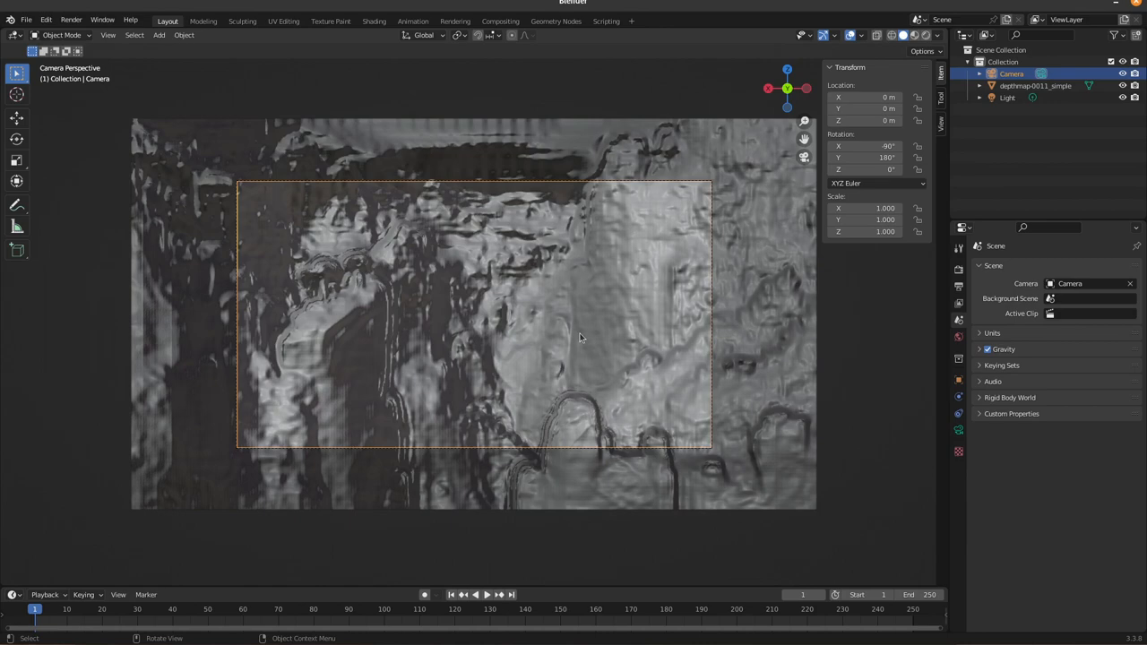
{"action": "mouse_move", "coordinate": [473, 161]}
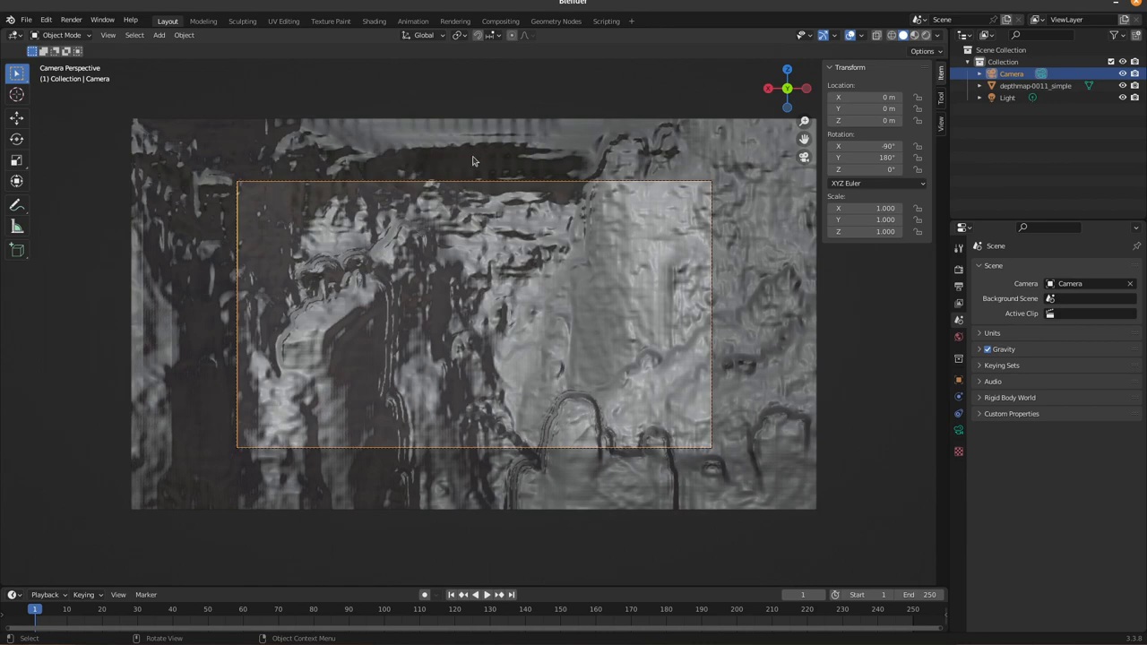
- Feed a Color Attribute node into an Emission shader and keyframe a lowered Strength
{"action": "left_click", "coordinate": [373, 21]}
{"action": "type", "text": "co"}
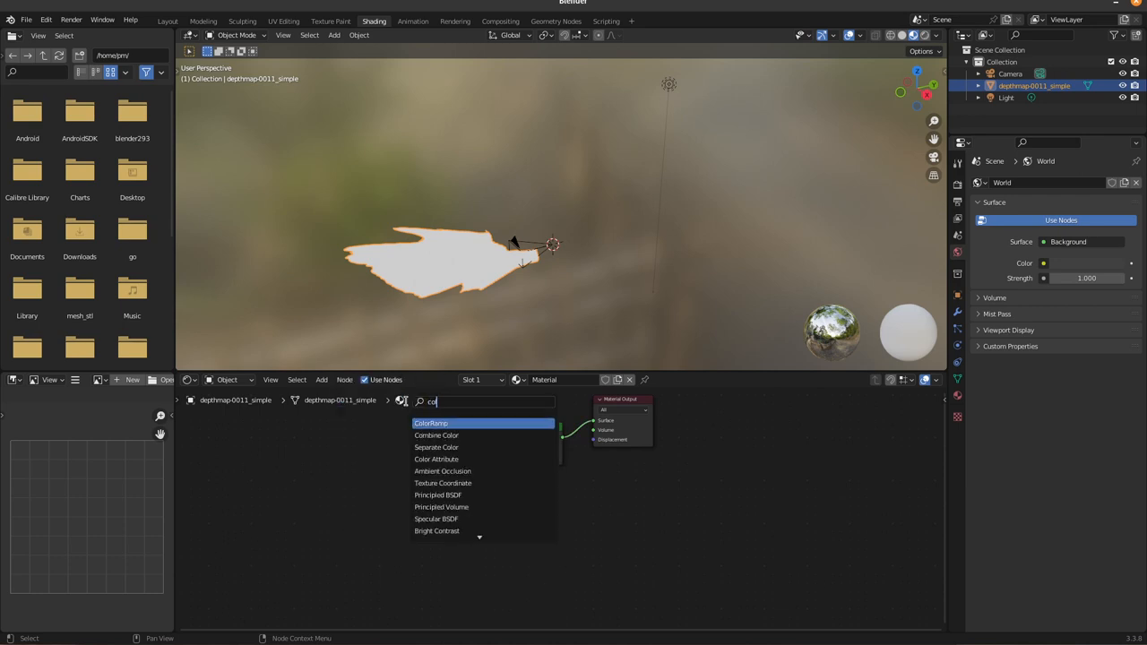
{"action": "left_click", "coordinate": [437, 459]}
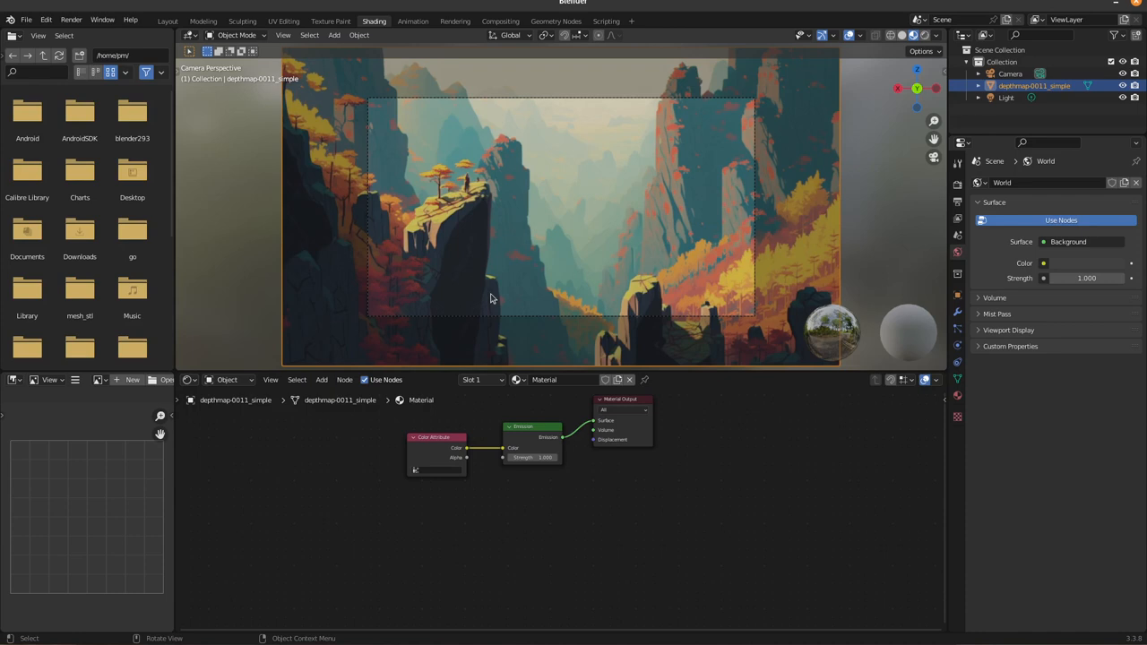
{"action": "mouse_move", "coordinate": [659, 369]}
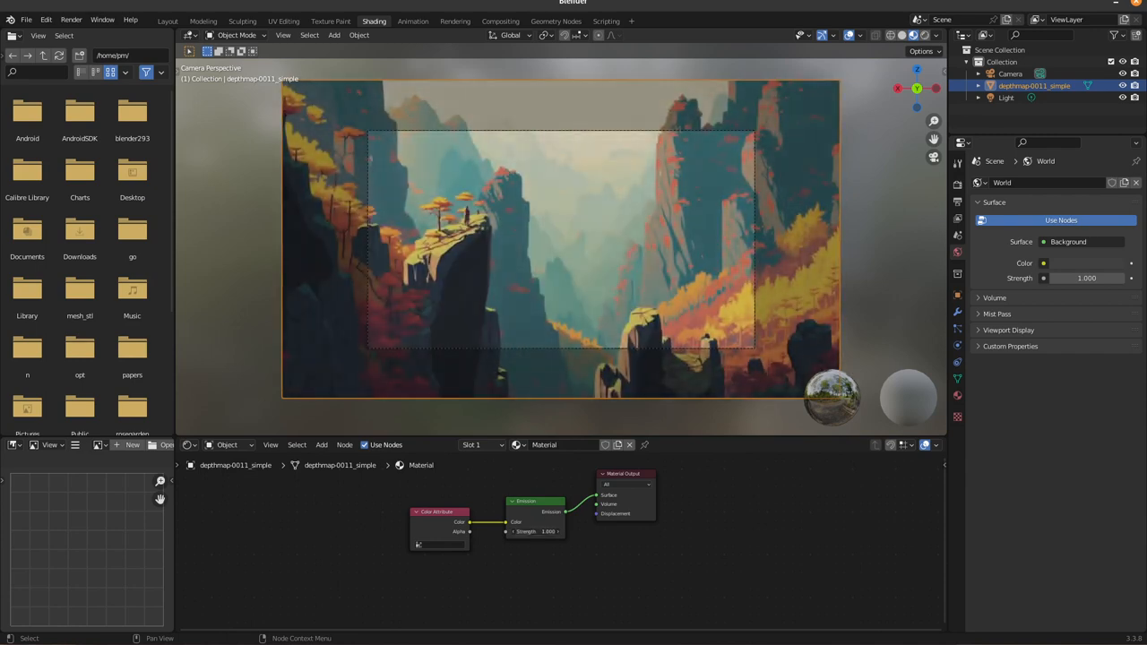
{"action": "left_click", "coordinate": [536, 530]}
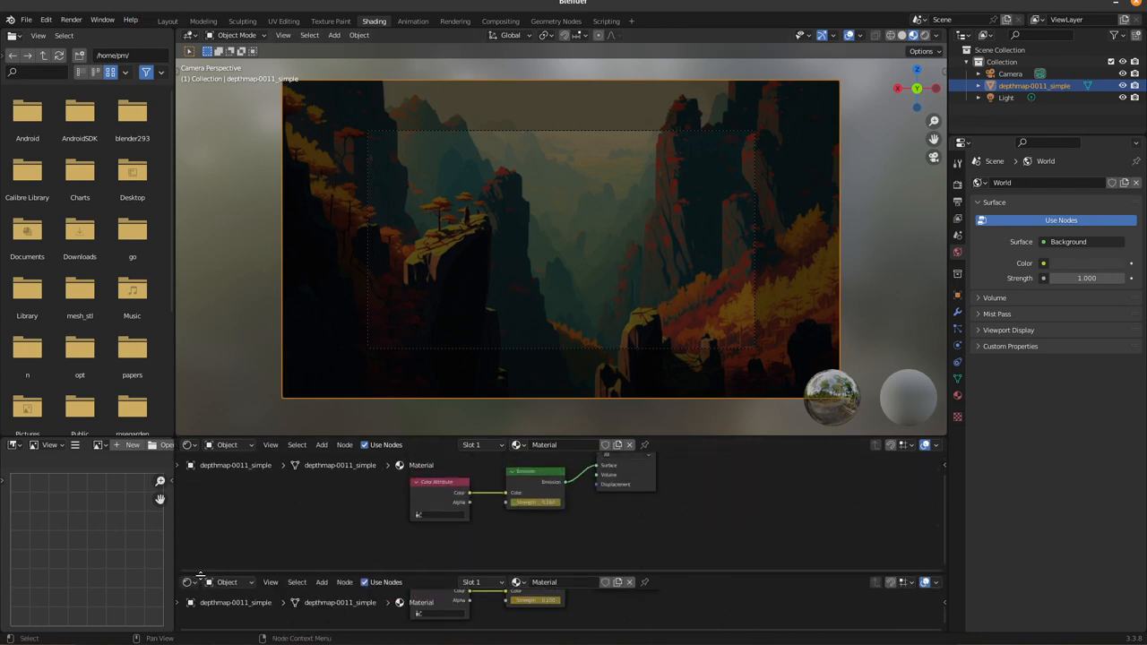
- Turn the lower editor into a Timeline and switch to the Layout workspace with the camera selected
{"action": "left_click", "coordinate": [188, 445]}
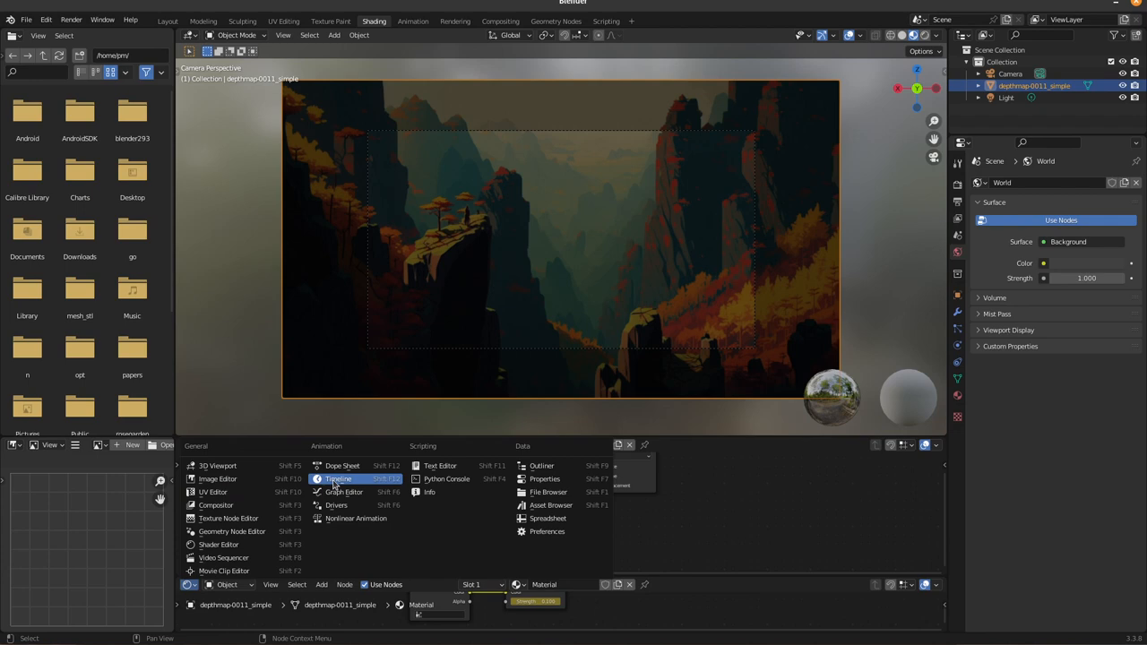
{"action": "left_click", "coordinate": [339, 479]}
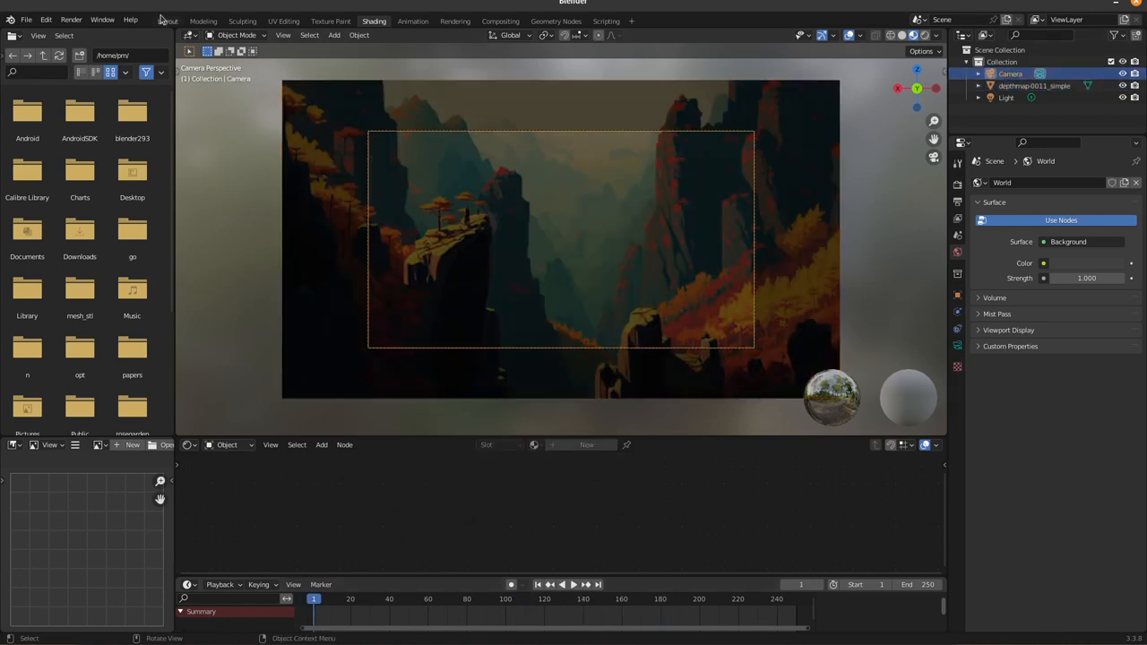
{"action": "left_click", "coordinate": [168, 21]}
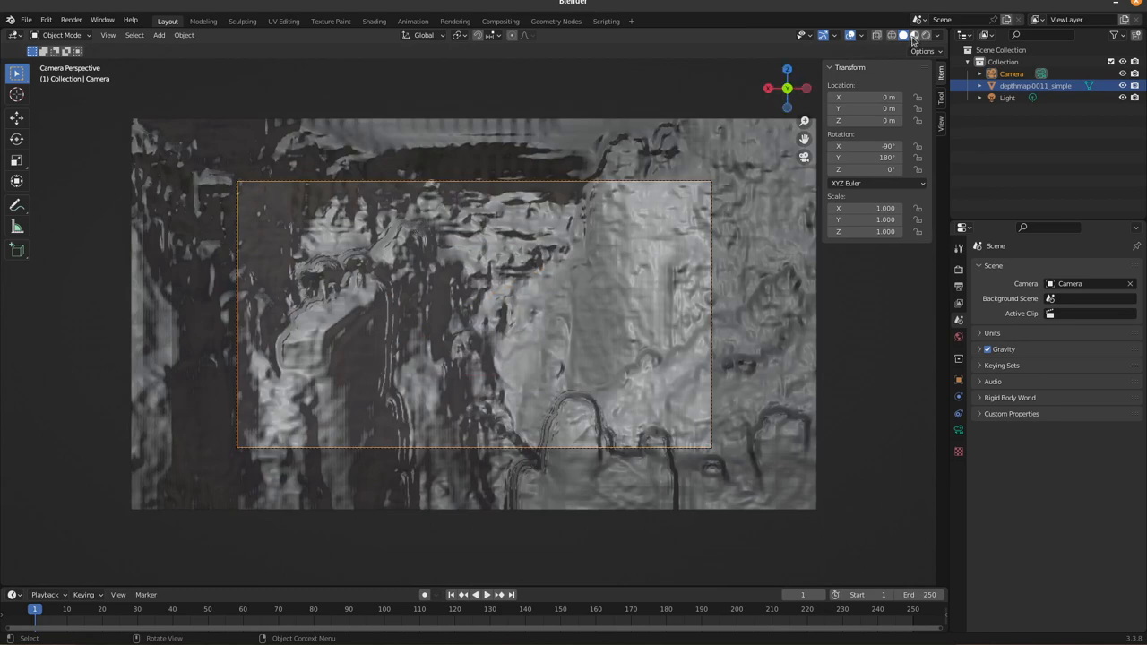
- Show Material Preview shading and move the camera along Z for its starting location keyframe
{"action": "left_click", "coordinate": [914, 36]}
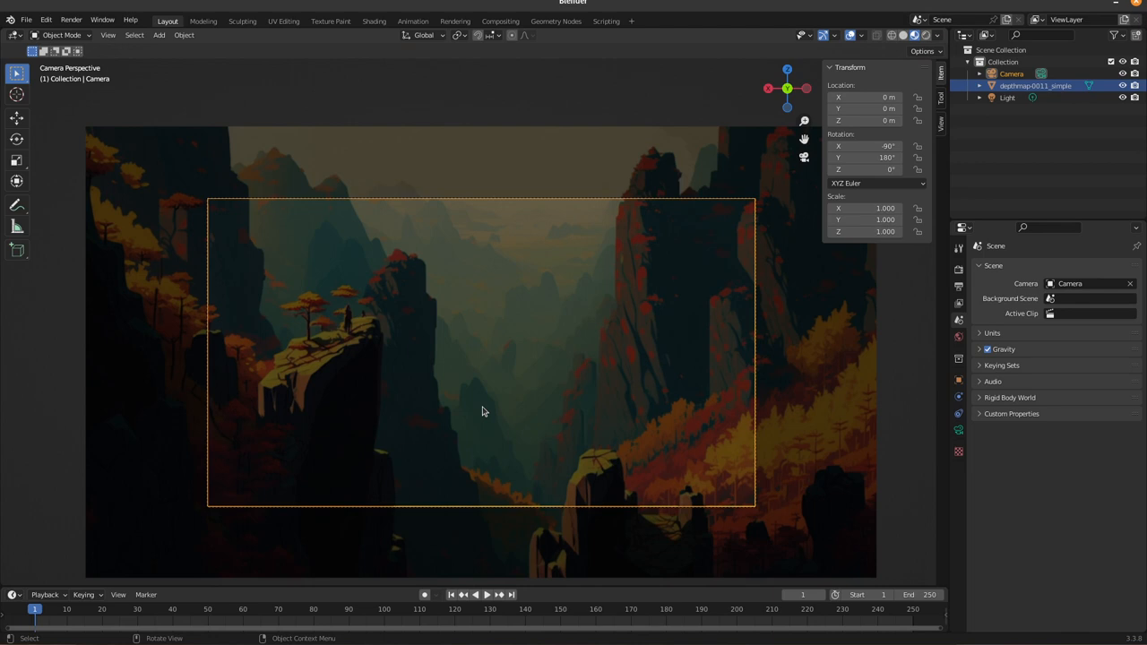
{"action": "key", "text": "g"}
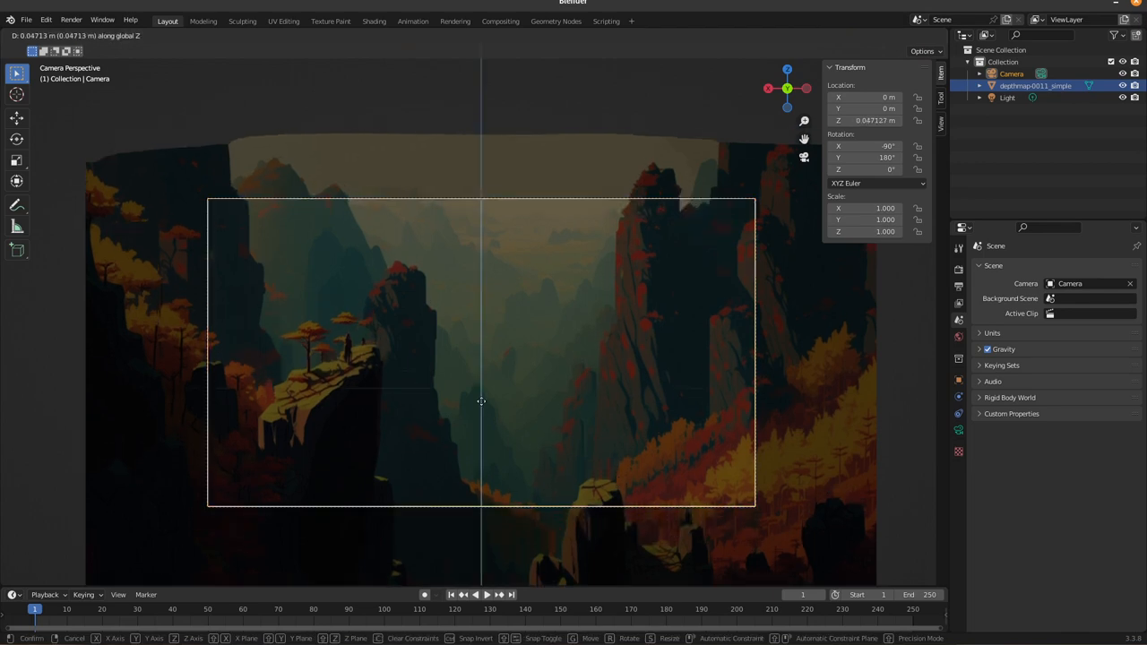
{"action": "mouse_move", "coordinate": [480, 401]}
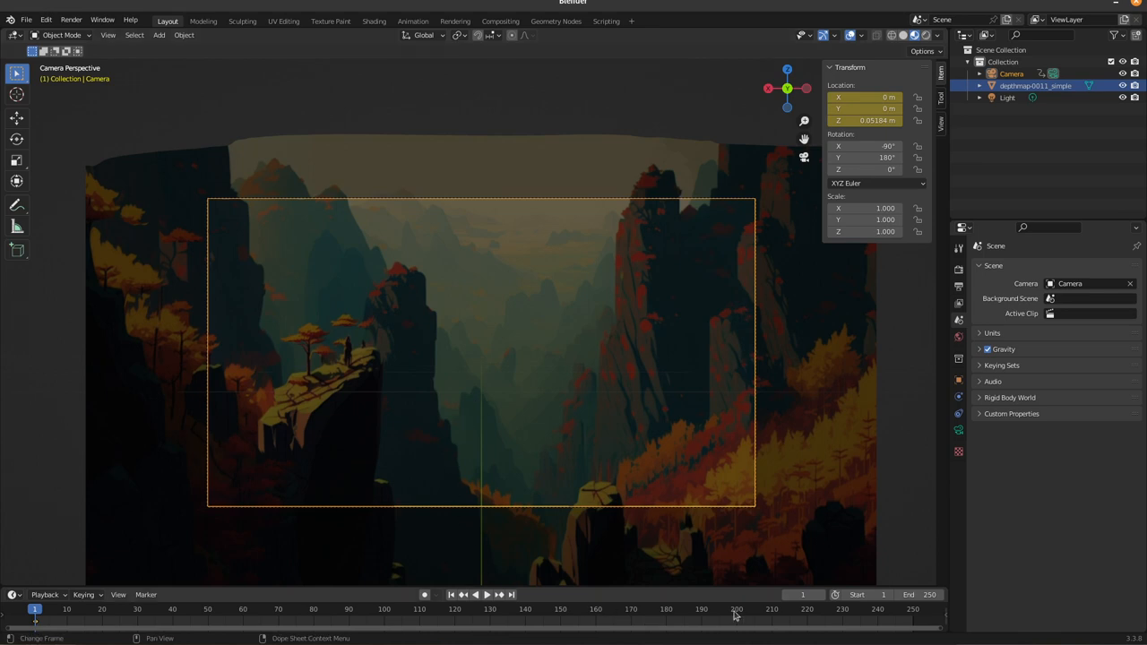
- Keyframe the shifted camera and brighter emission at frame 201, then play and stop the animation
{"action": "left_click", "coordinate": [739, 610]}
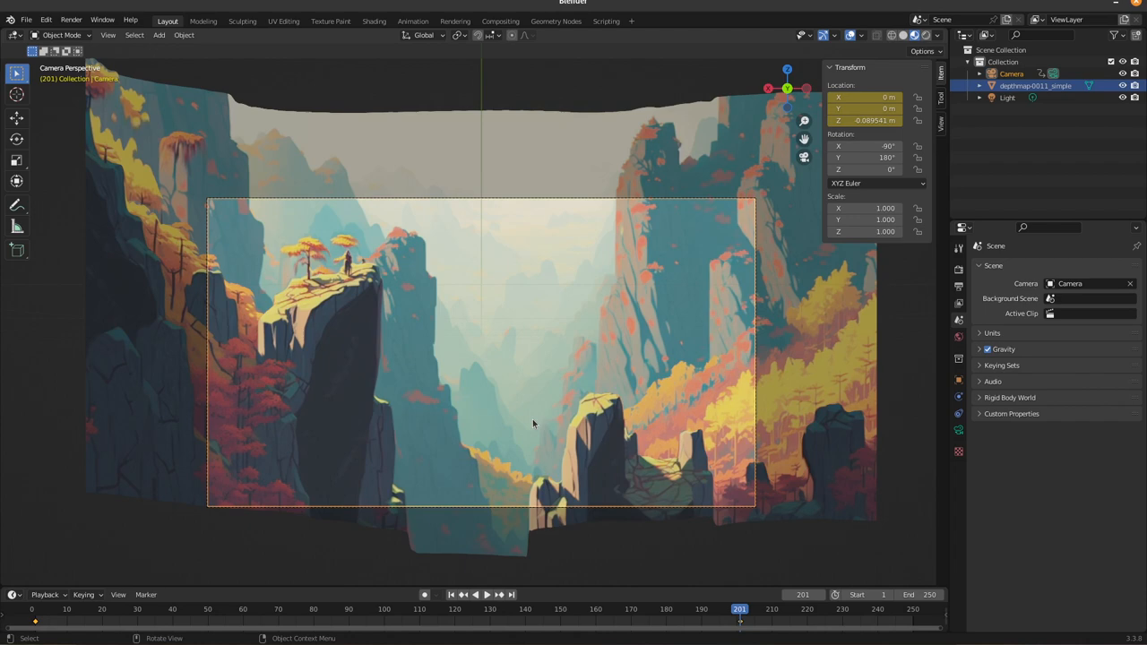
{"action": "left_click", "coordinate": [473, 595]}
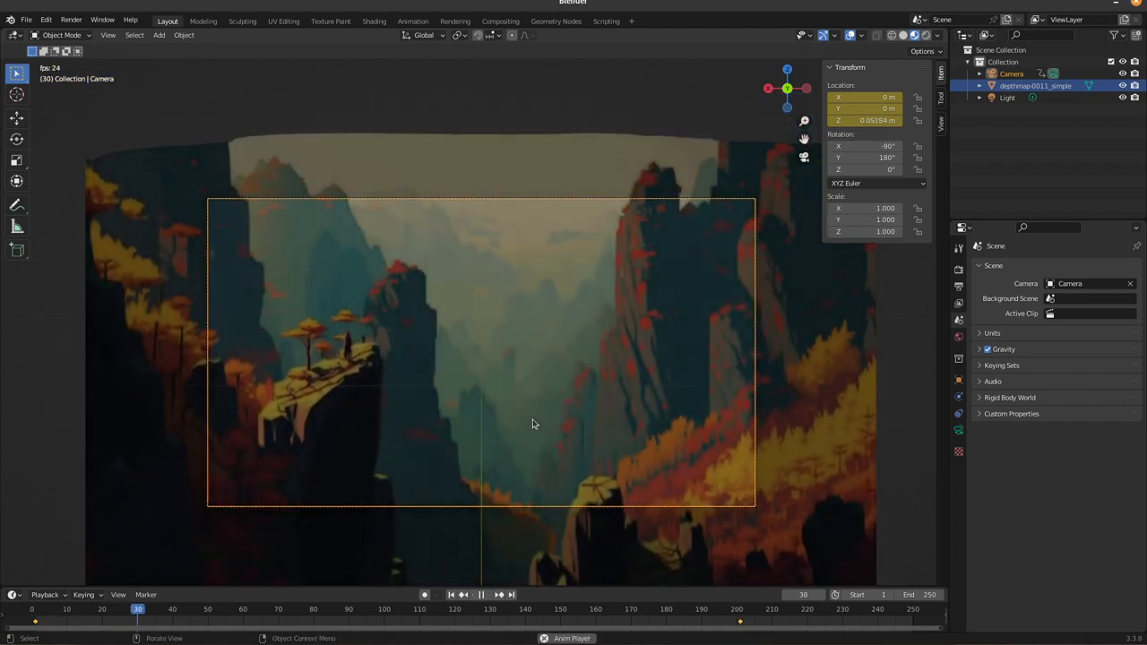
{"action": "left_click", "coordinate": [314, 610]}
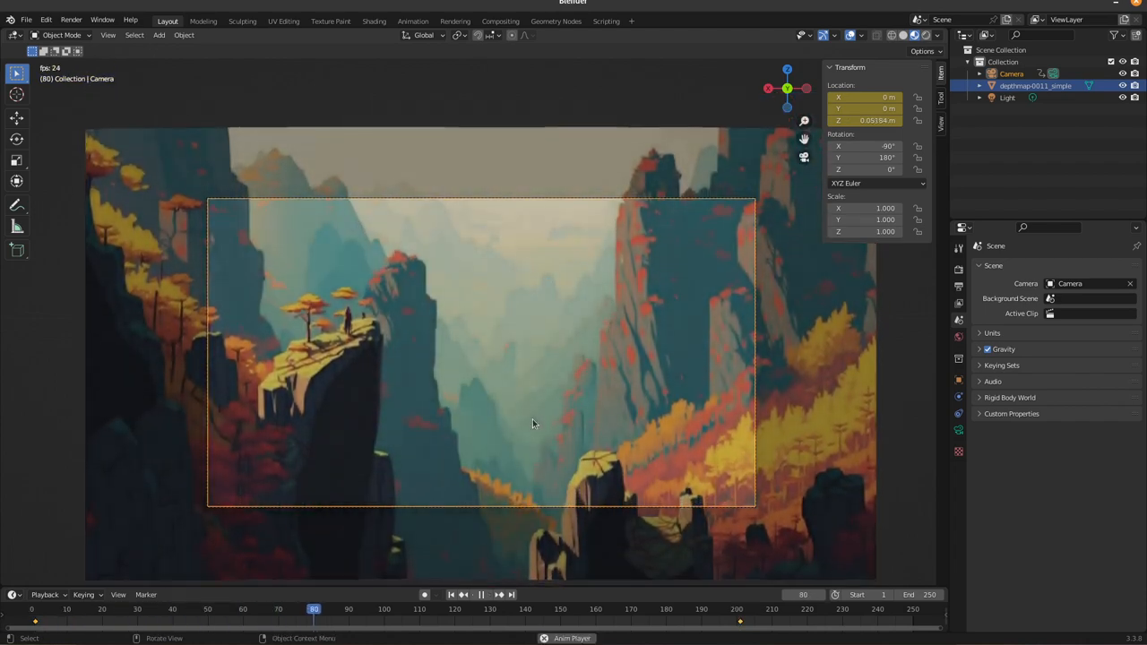
{"action": "left_click", "coordinate": [462, 595]}
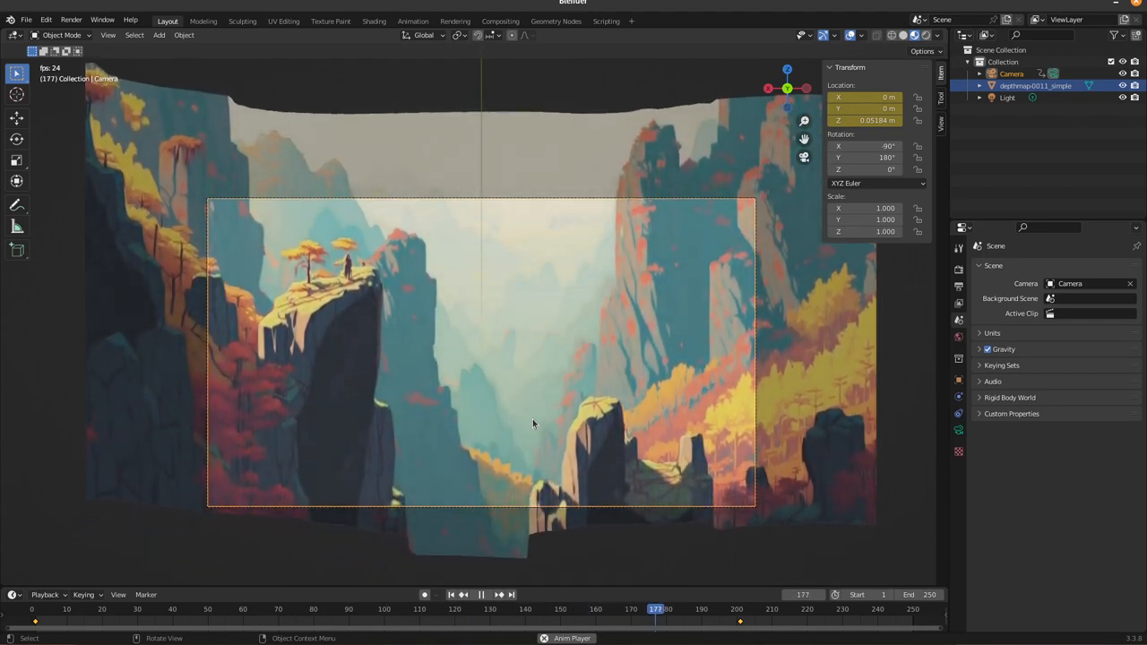
{"action": "left_click", "coordinate": [452, 595]}
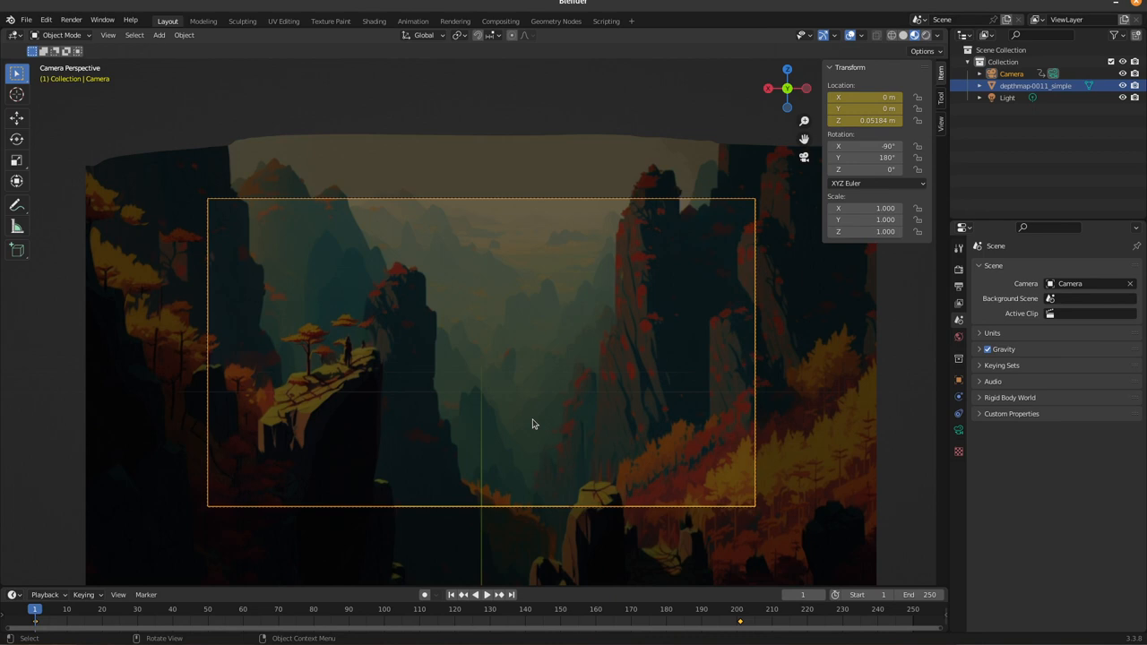
{"action": "left_click", "coordinate": [959, 432]}
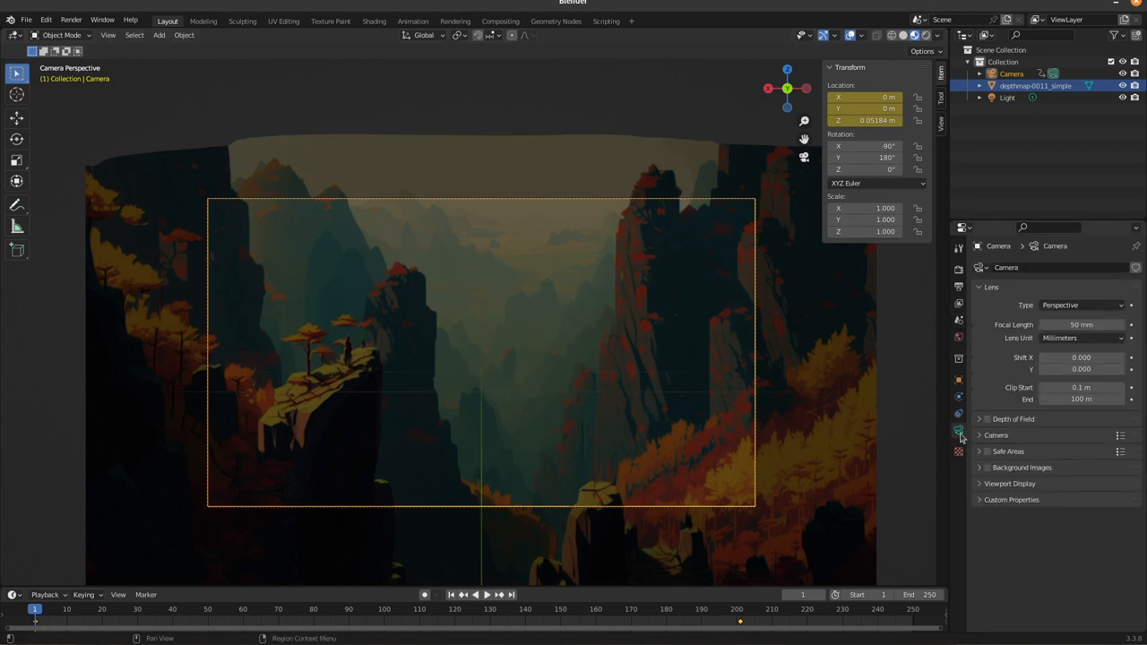
- Enable Depth of Field with a keyframed Focus Distance and preview the blurred animation
{"action": "left_click", "coordinate": [986, 419]}
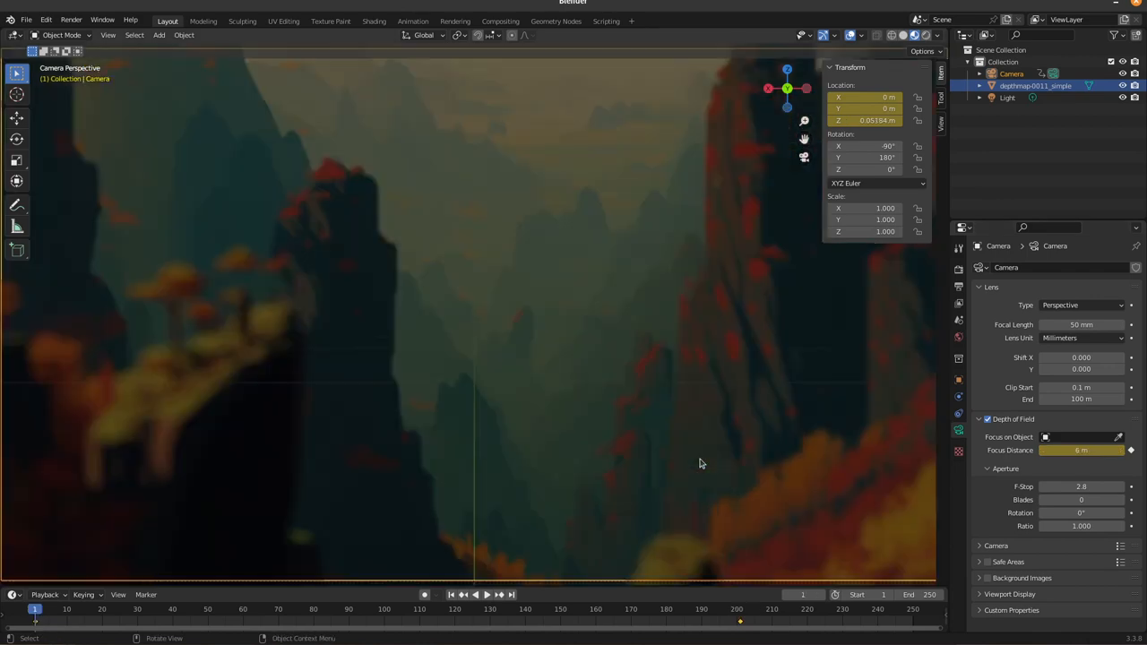
{"action": "left_click", "coordinate": [462, 595]}
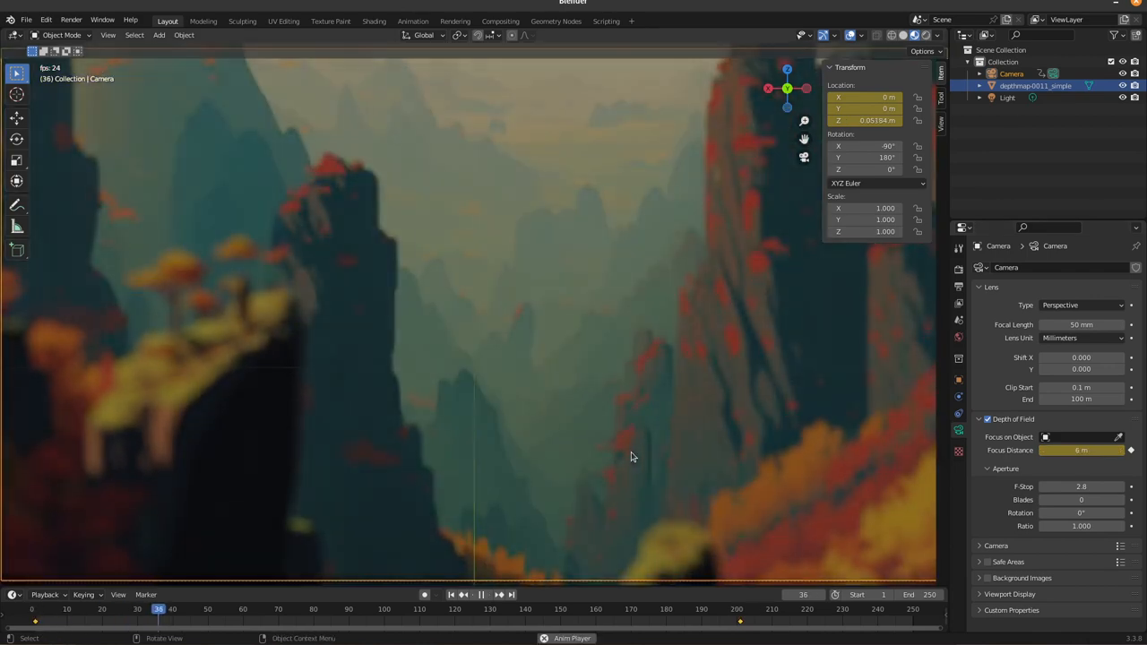
{"action": "left_click", "coordinate": [480, 595]}
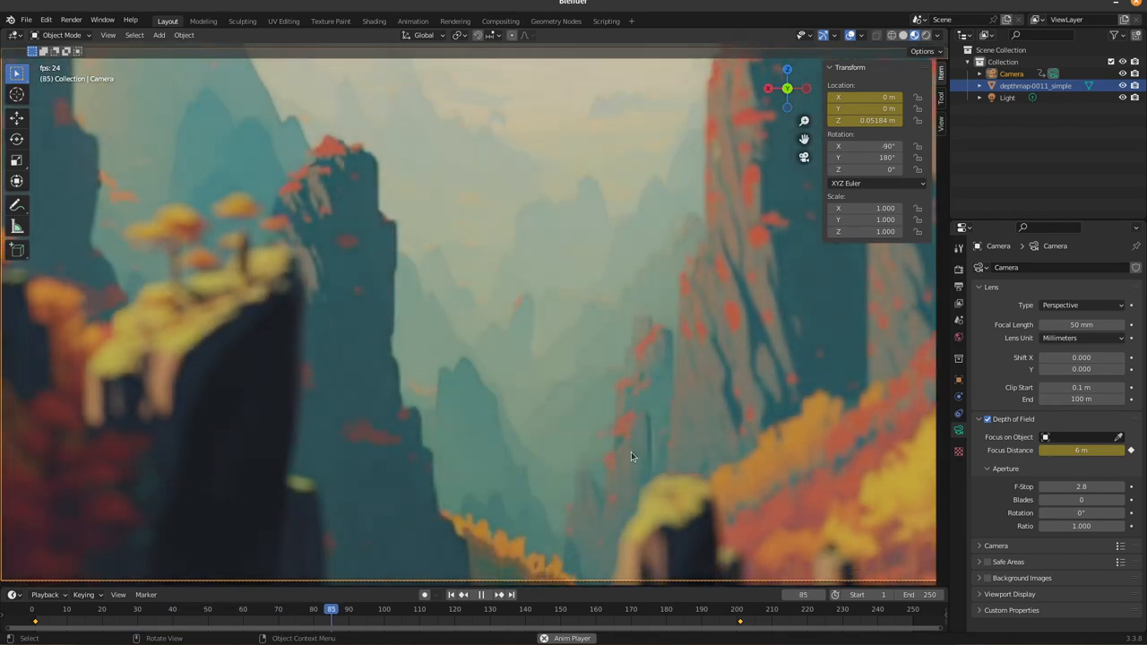